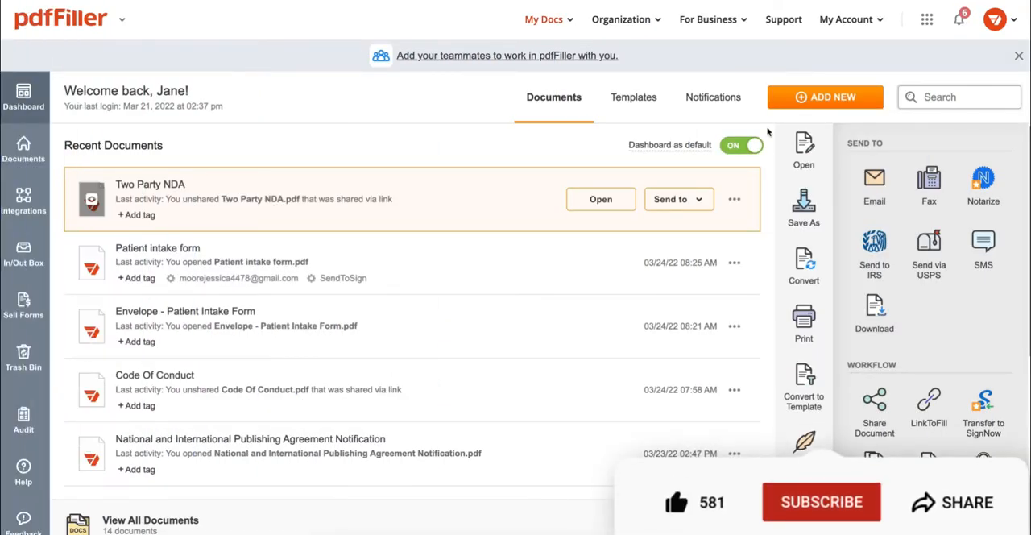
# Step: Bring up the Upload Documents window from the dashboard's ADD NEW button
pyautogui.click(822, 502)
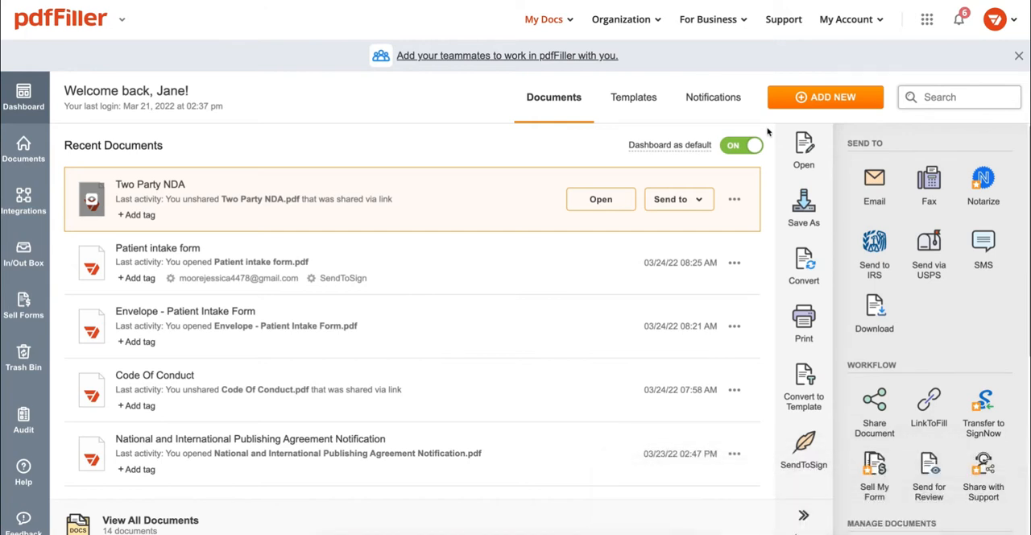
pyautogui.click(824, 97)
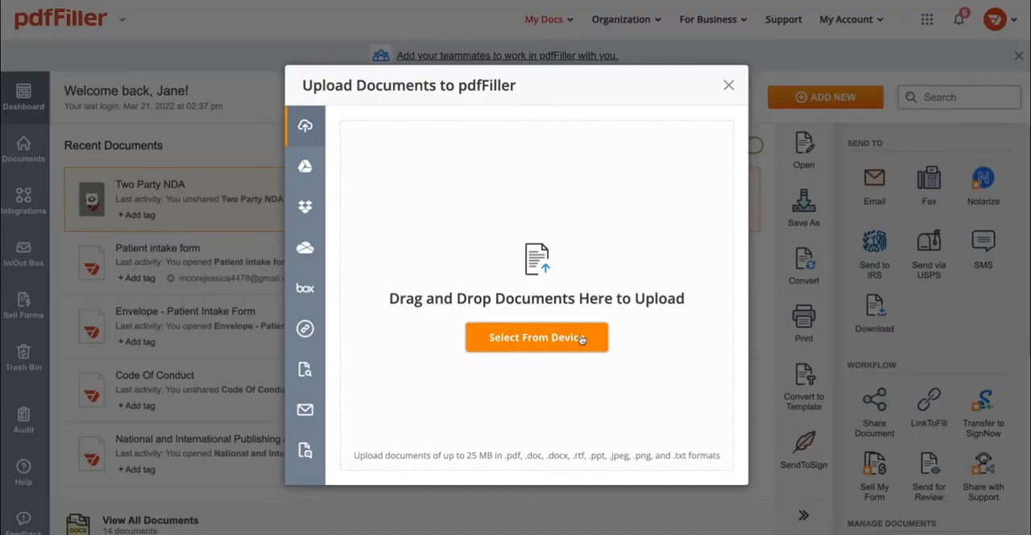
# Step: Upload the Two Party NDA.pdf file from the computer
pyautogui.click(536, 337)
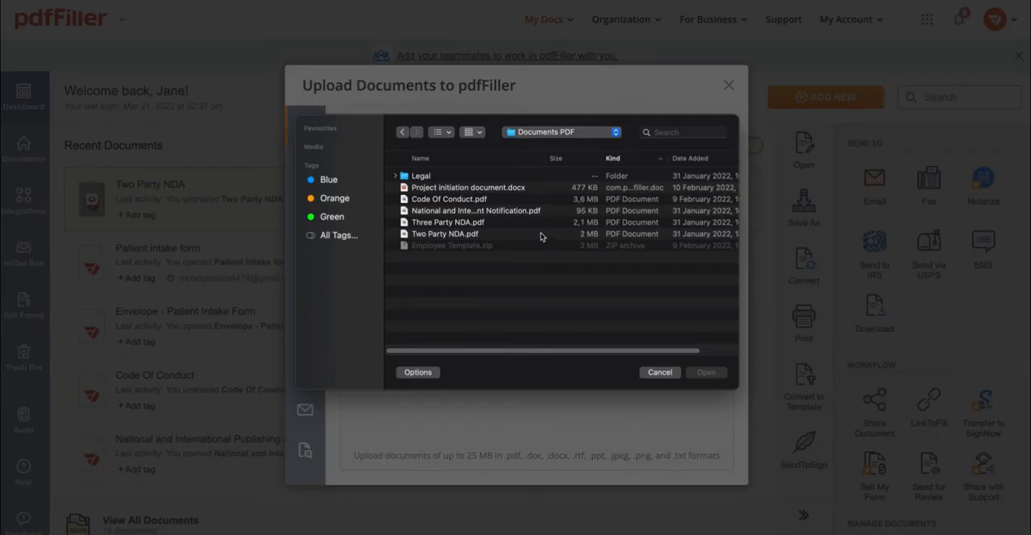
pyautogui.click(444, 234)
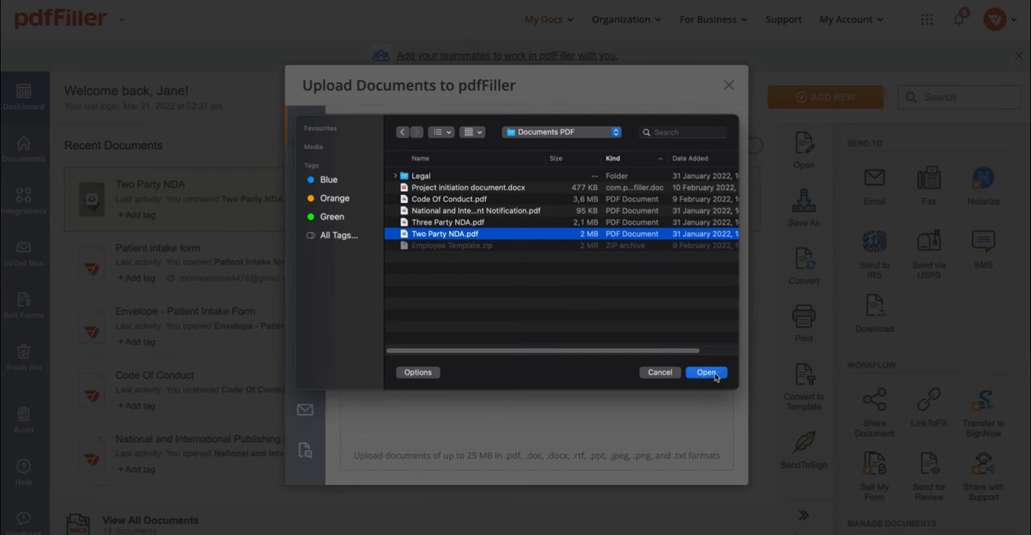
pyautogui.click(304, 166)
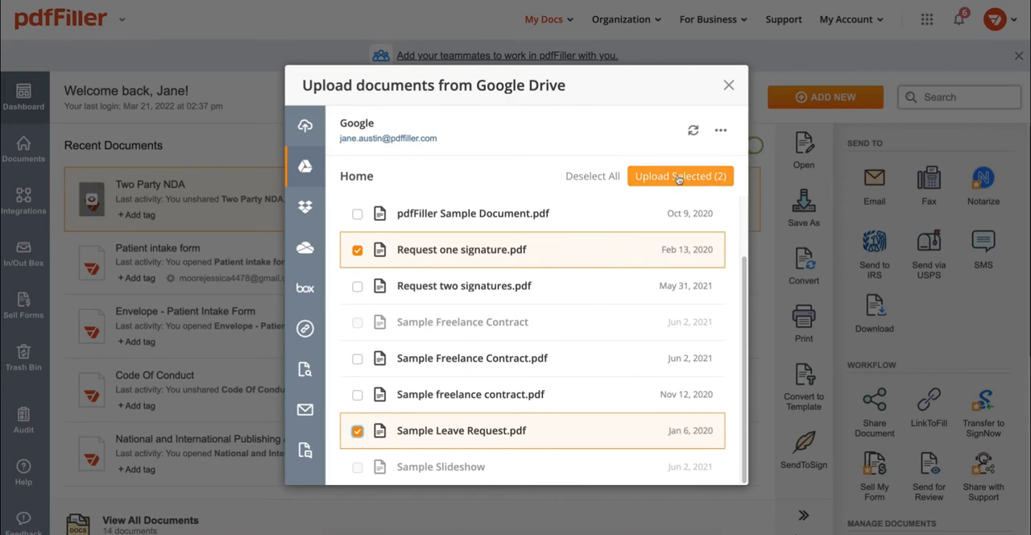
# Step: Upload two Google Drive files, the W9 form from a URL, and fill the first library w9 result online
pyautogui.click(304, 328)
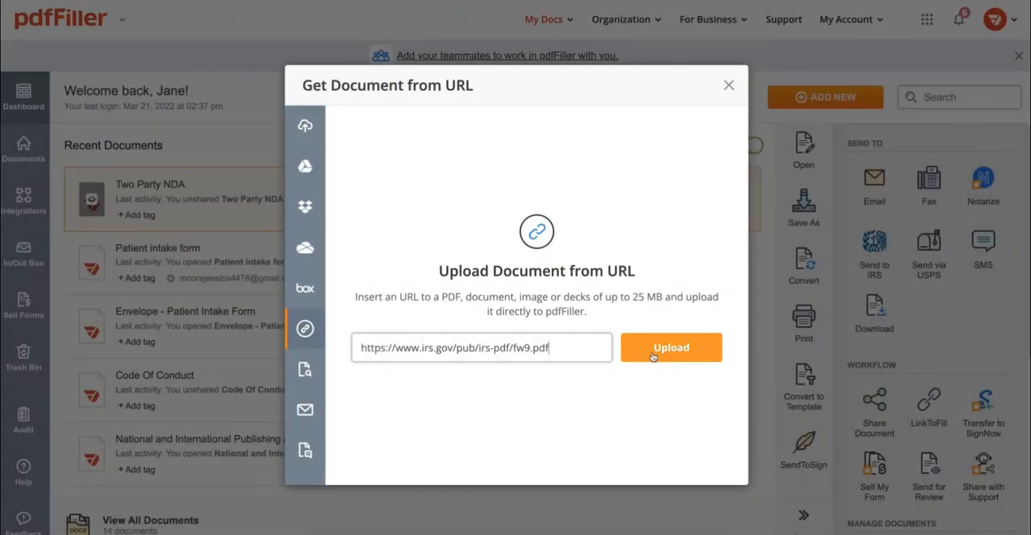
pyautogui.click(303, 369)
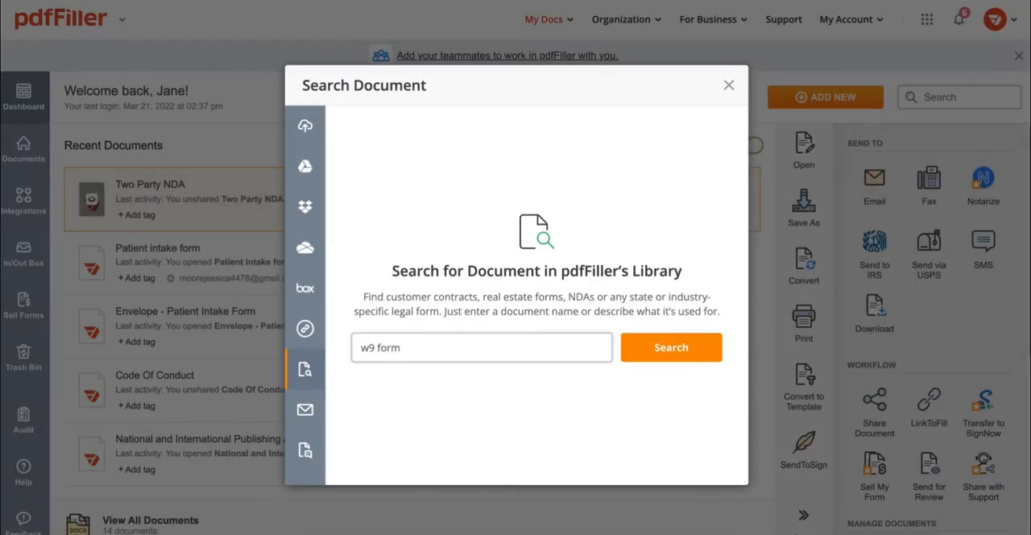
pyautogui.click(670, 348)
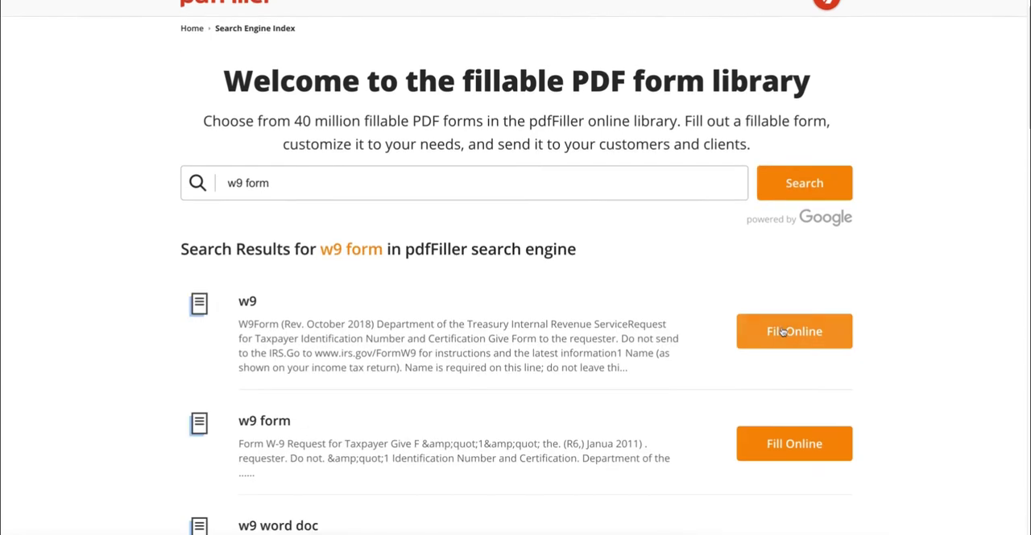
pyautogui.click(794, 332)
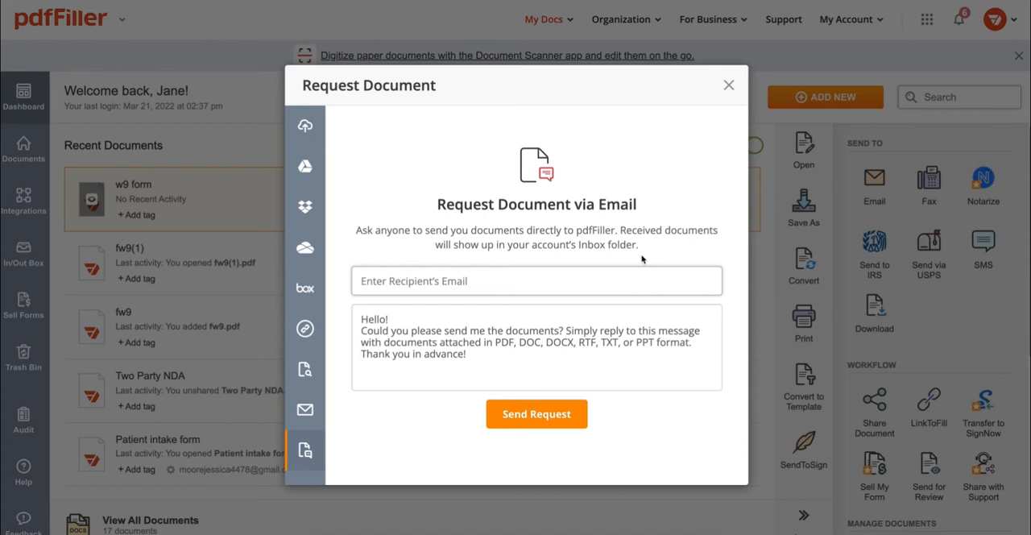
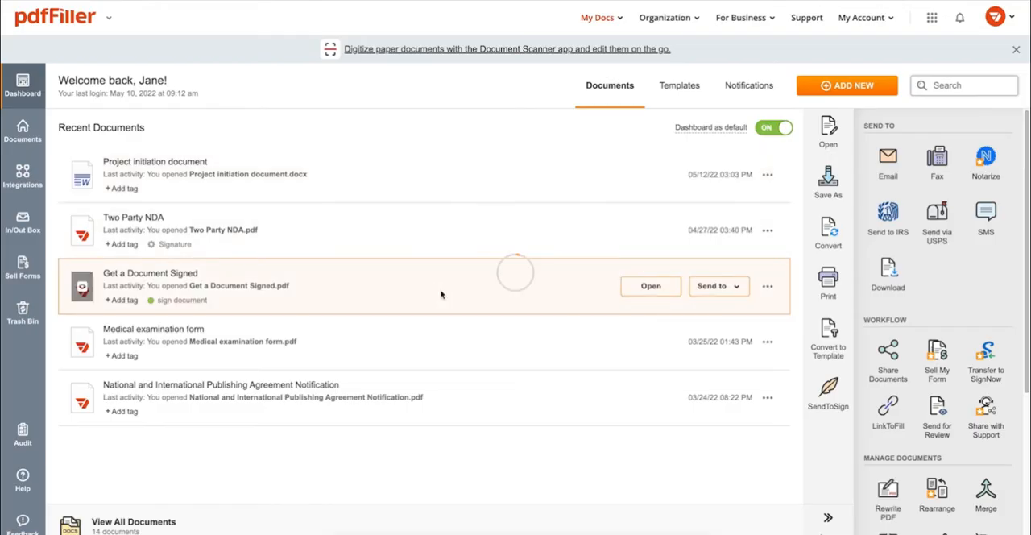
# Step: Bring up the Save As page for a four-page document with PDF format and Google Drive destination
pyautogui.click(651, 287)
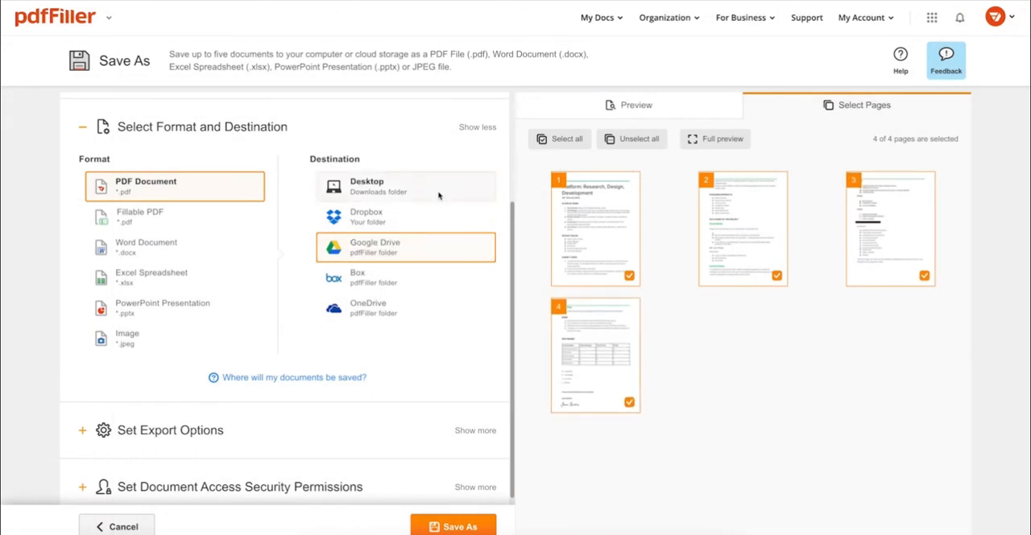
# Step: Export the document to the Desktop downloads folder as an Excel spreadsheet
pyautogui.click(161, 216)
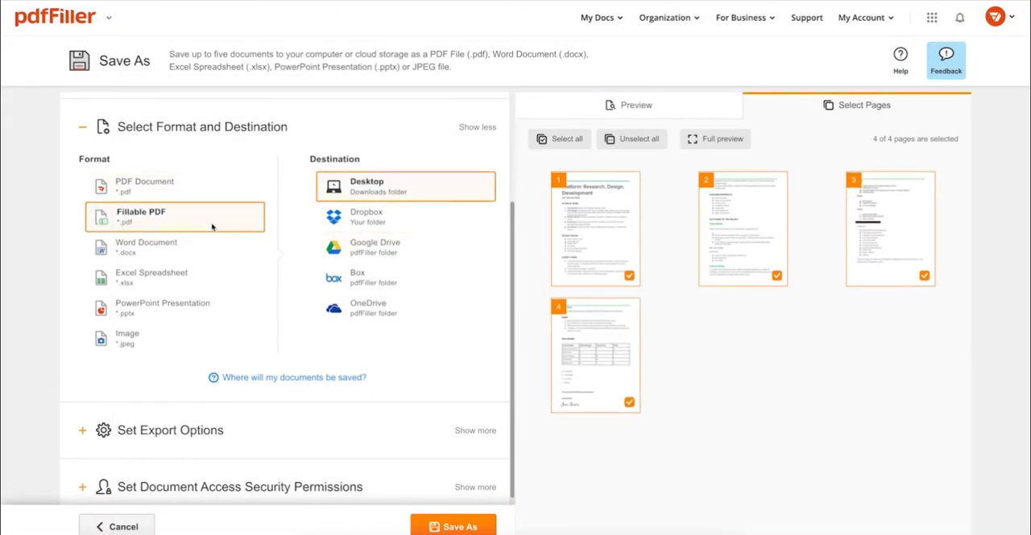
pyautogui.click(151, 277)
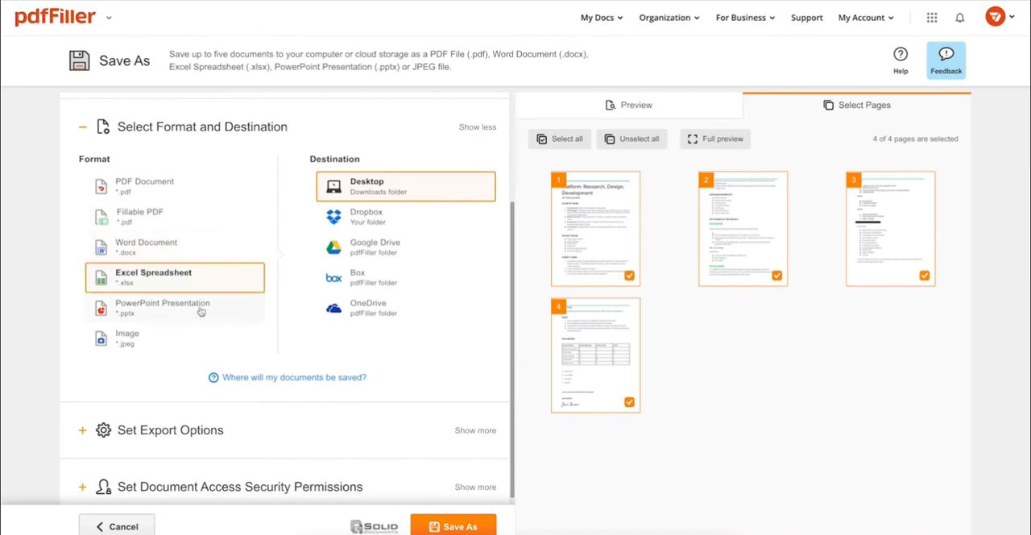
pyautogui.click(126, 339)
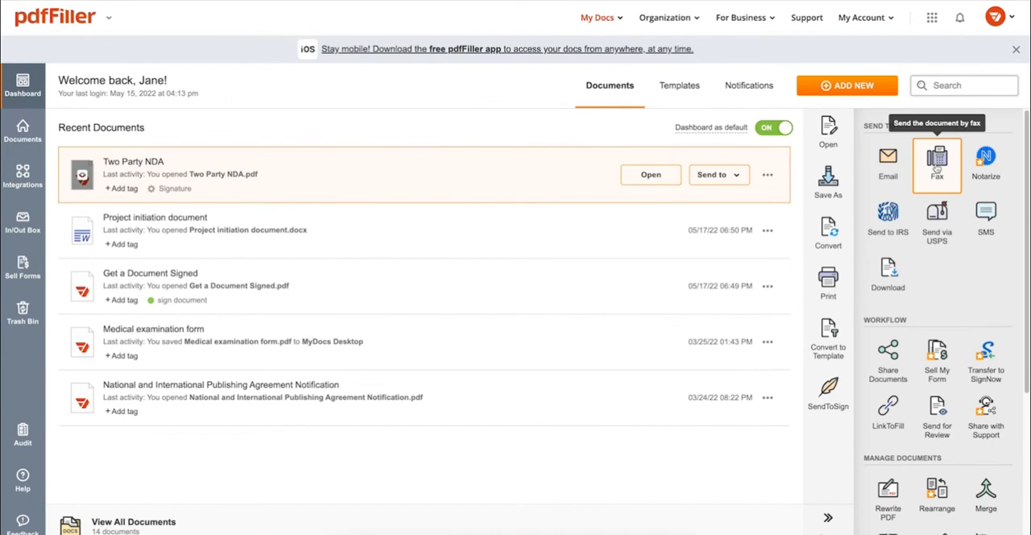
pyautogui.moveTo(938, 222)
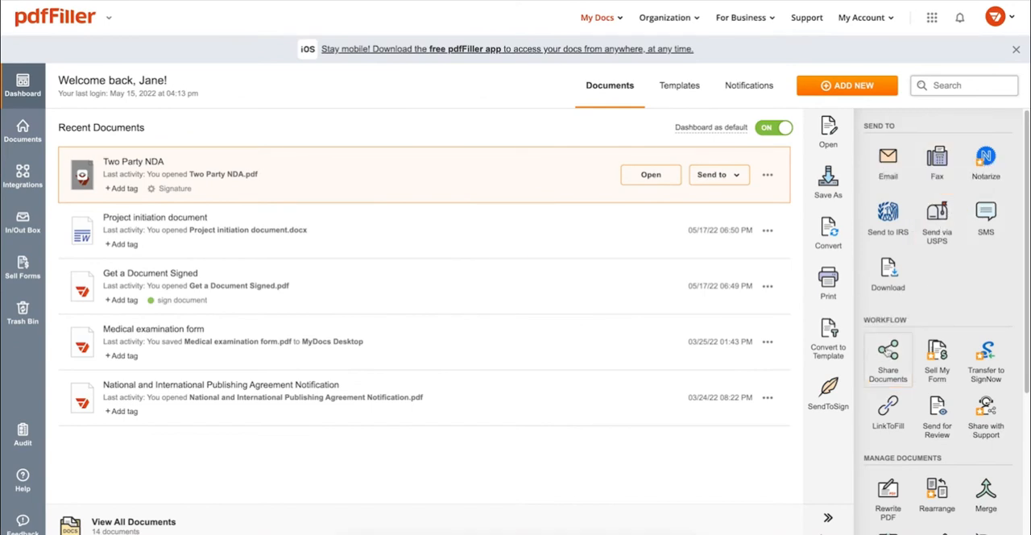
# Step: Share the Two Party NDA through a public link instead of email
pyautogui.click(888, 354)
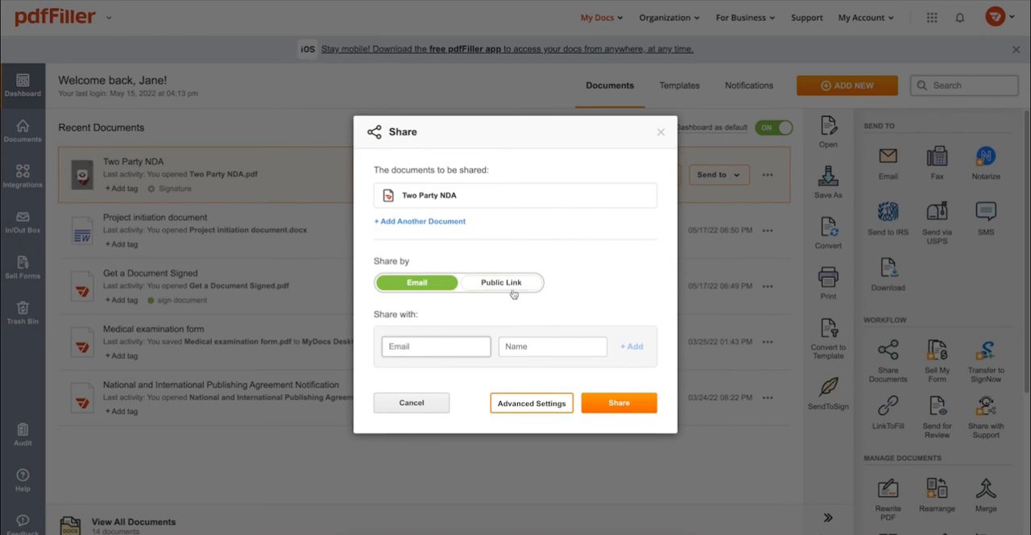
pyautogui.click(501, 282)
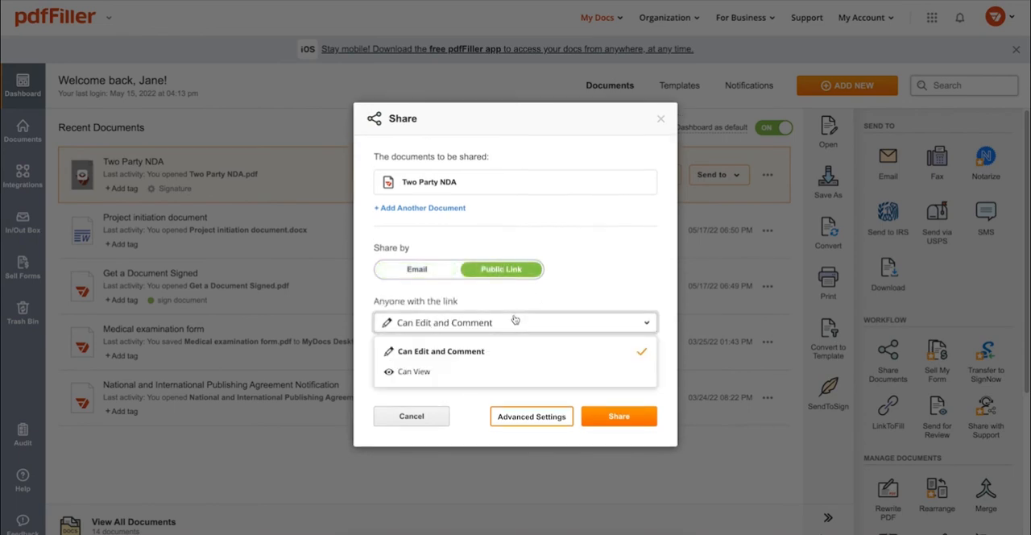